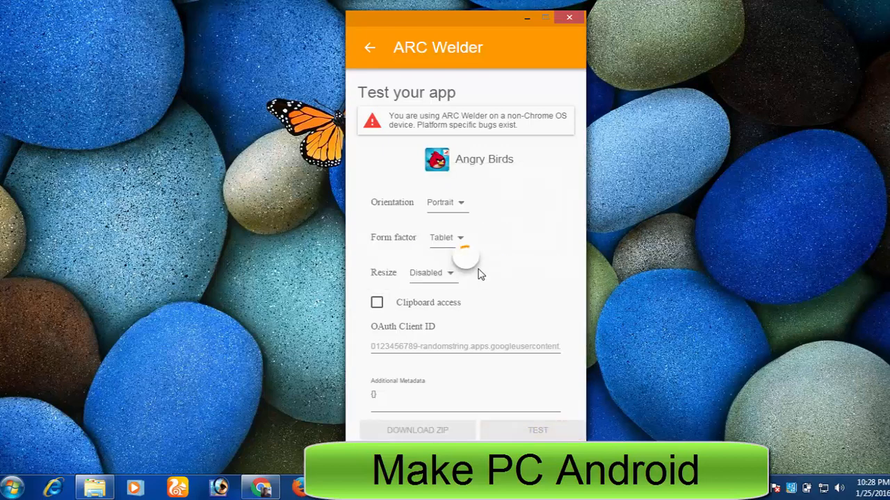
{"action": "mouse_move", "coordinate": [262, 303]}
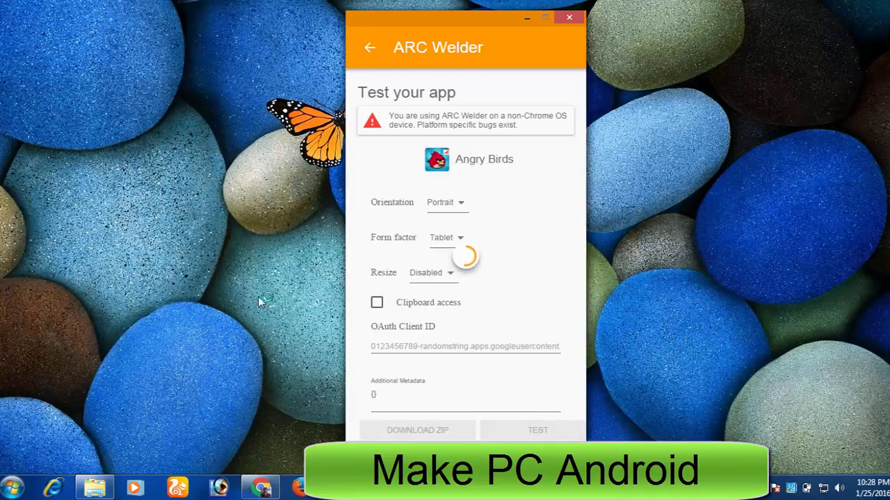
{"action": "mouse_move", "coordinate": [331, 212]}
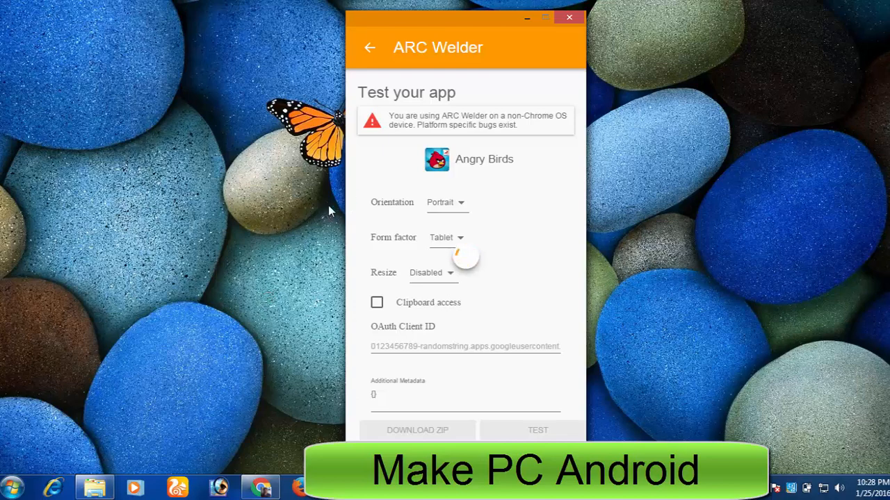
{"action": "mouse_move", "coordinate": [188, 229]}
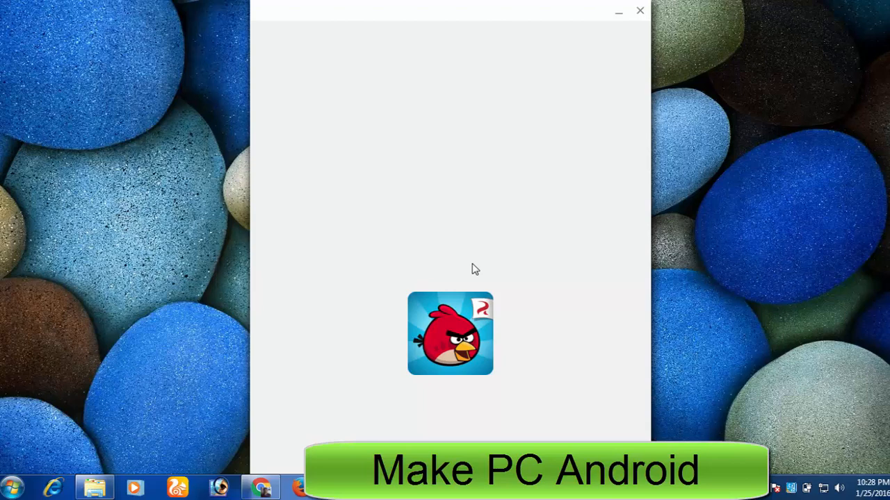
{"action": "mouse_move", "coordinate": [484, 257]}
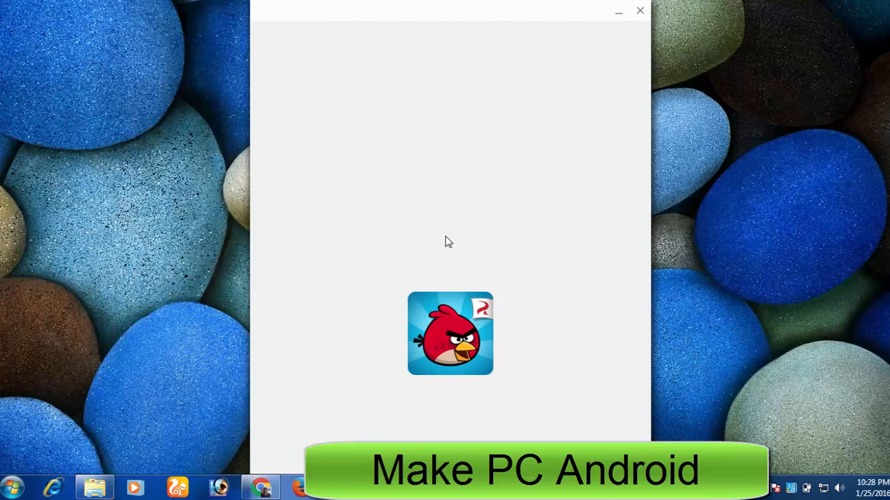
{"action": "mouse_move", "coordinate": [448, 17]}
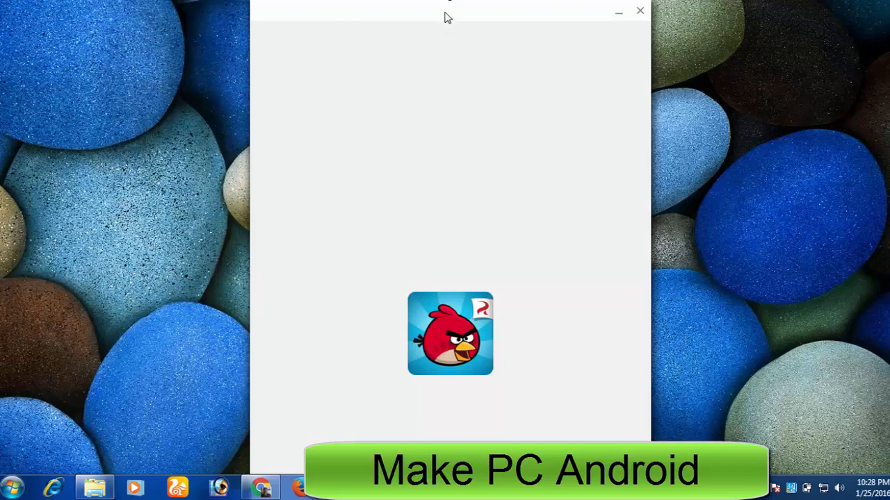
{"action": "mouse_move", "coordinate": [436, 17]}
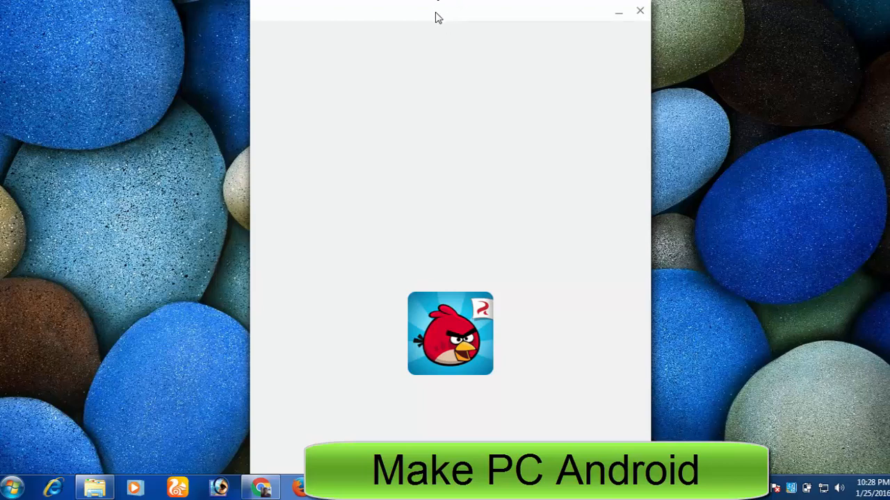
Move the loading Angry Birds window further left on the desktop by its title bar.
{"action": "left_click_drag", "start_coordinate": [438, 11], "coordinate": [395, 20]}
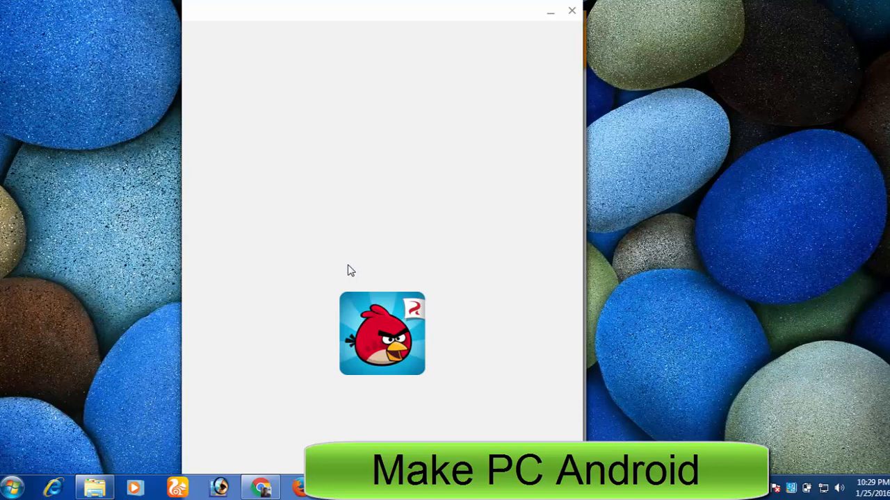
{"action": "mouse_move", "coordinate": [603, 208]}
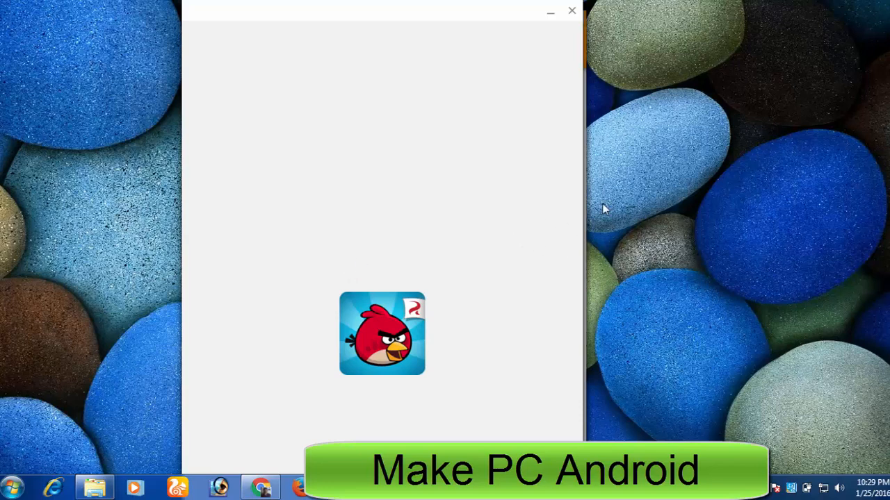
{"action": "mouse_move", "coordinate": [579, 205]}
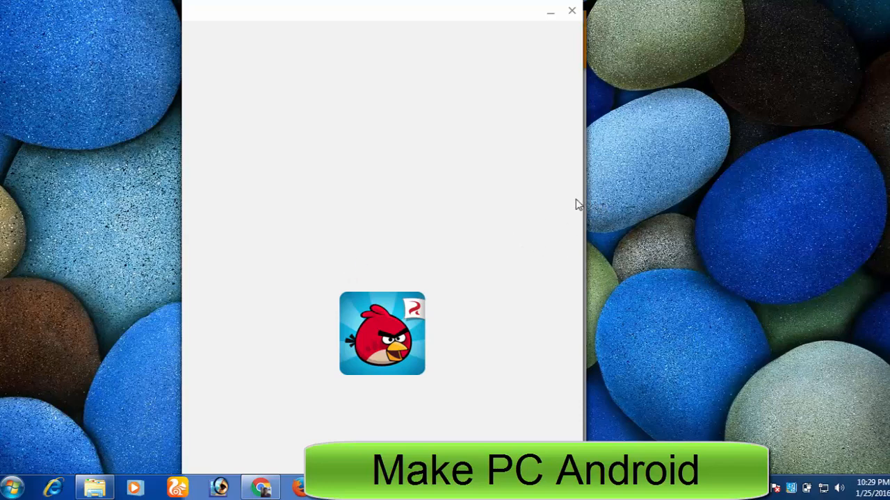
{"action": "mouse_move", "coordinate": [556, 214]}
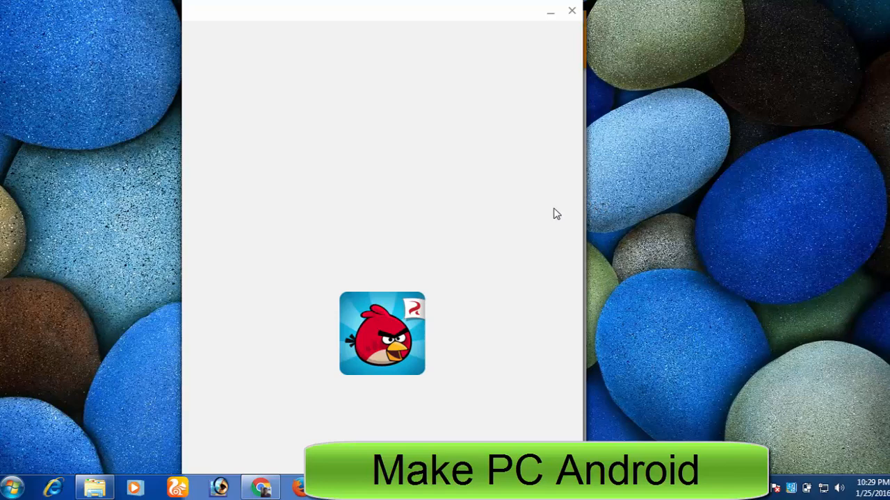
{"action": "mouse_move", "coordinate": [545, 217]}
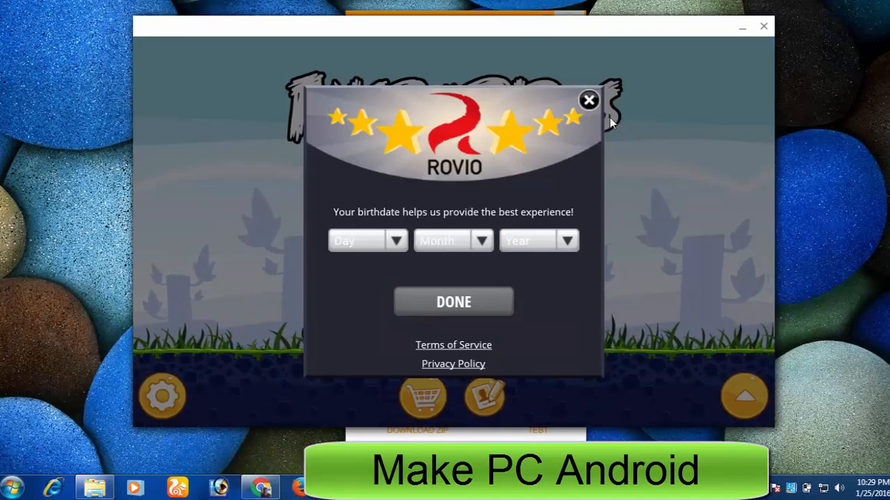
Dismiss the Rovio birthdate prompt, enter the Poached Eggs episode and start level 1.
{"action": "left_click", "coordinate": [588, 100]}
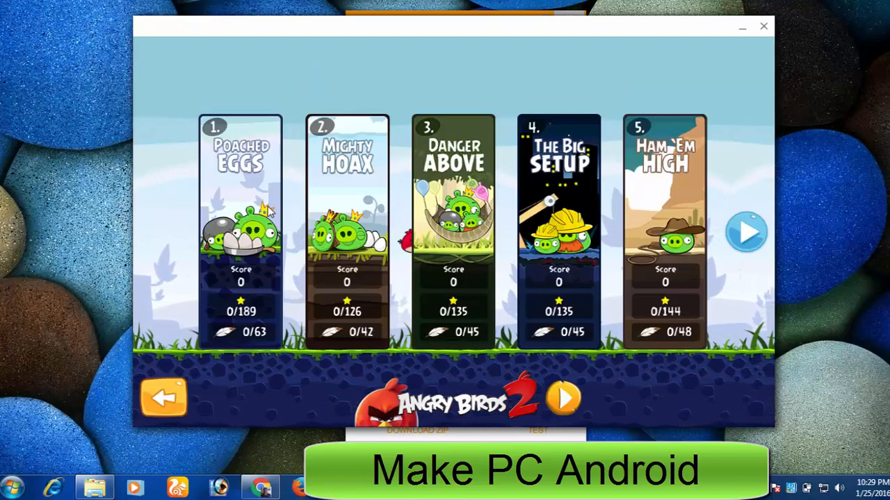
{"action": "left_click", "coordinate": [240, 229]}
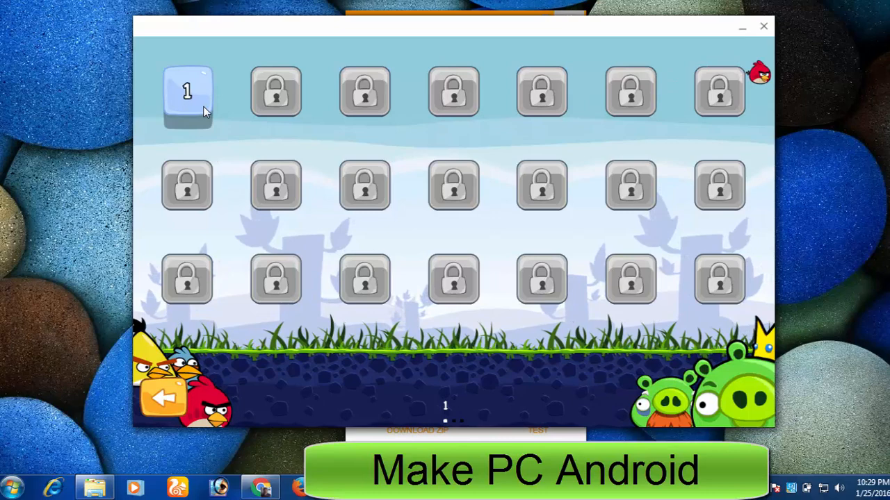
{"action": "left_click", "coordinate": [186, 92]}
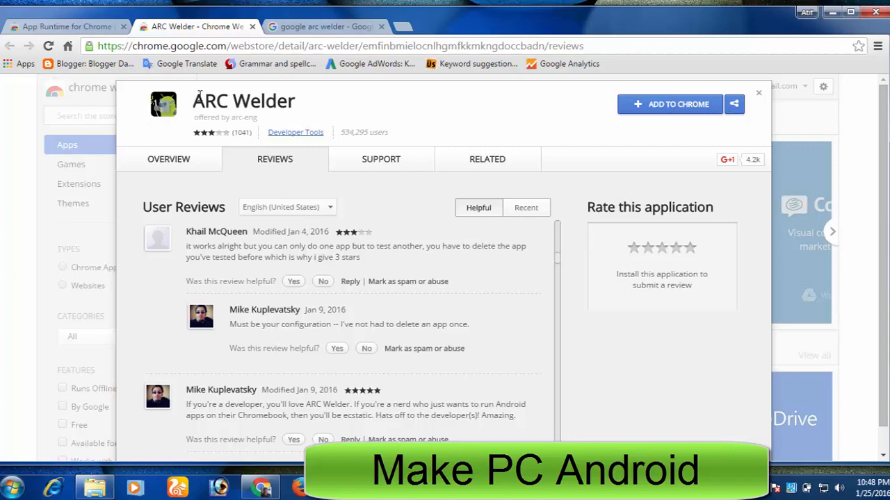
Leave the ARC Welder reviews page and navigate the address bar to chrome://apps.
{"action": "double_click", "coordinate": [236, 100]}
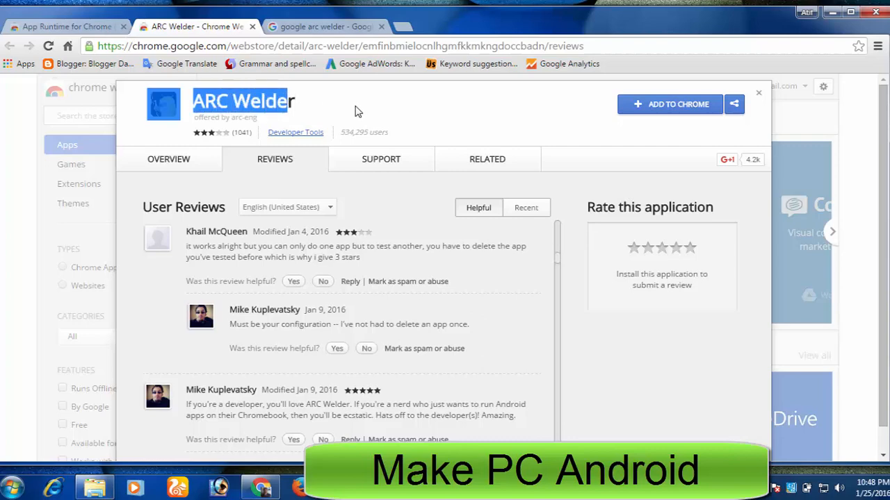
{"action": "mouse_move", "coordinate": [117, 108]}
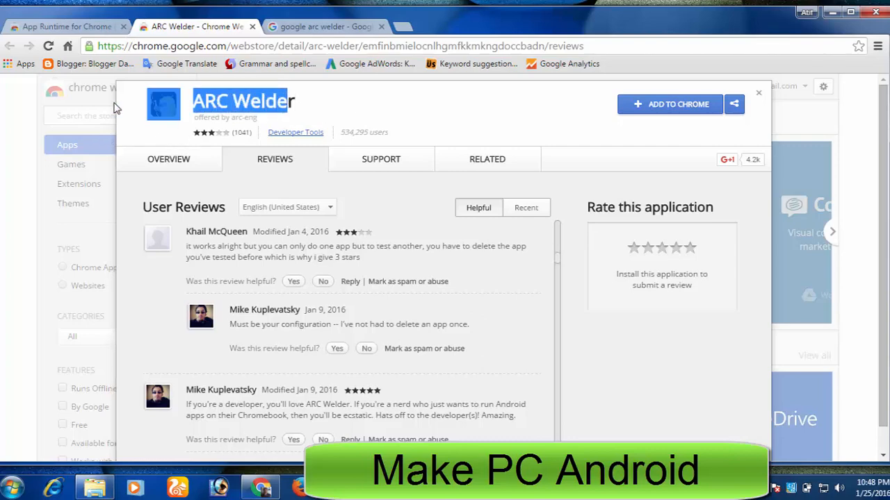
{"action": "mouse_move", "coordinate": [545, 128]}
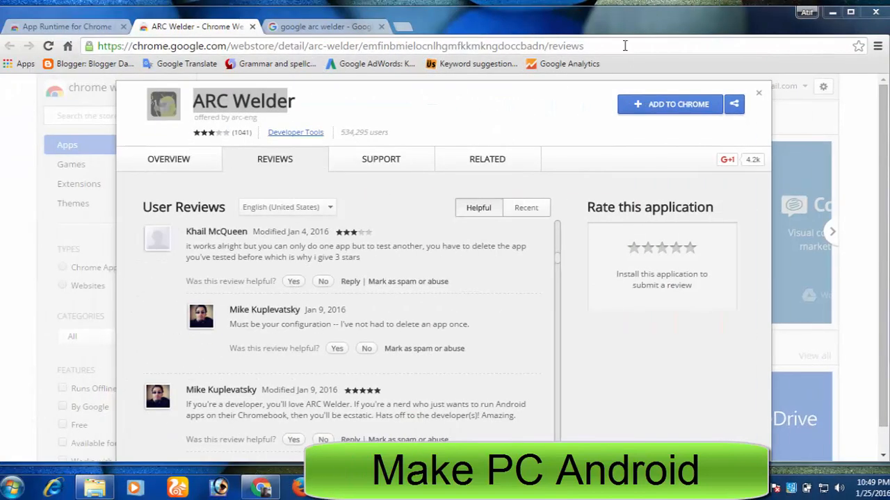
{"action": "left_click", "coordinate": [670, 102]}
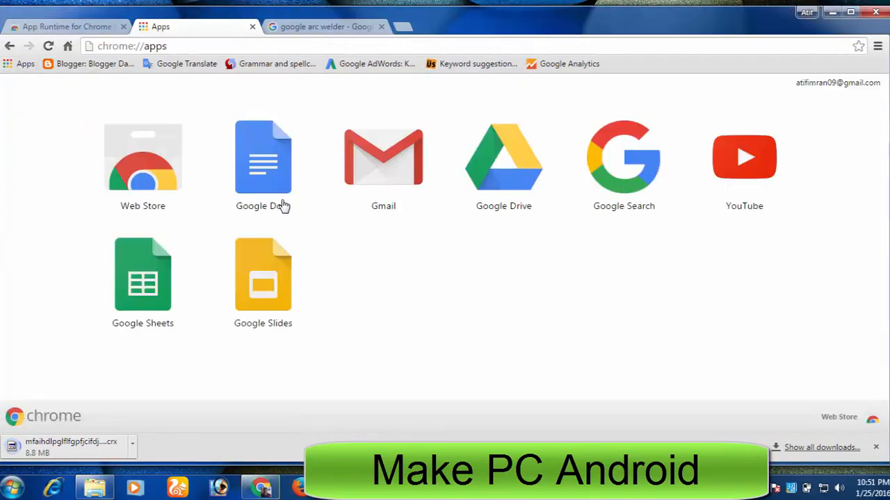
Review the ARC store page and search results, then show chrome://apps listing ARC Welder.
{"action": "left_click", "coordinate": [63, 26]}
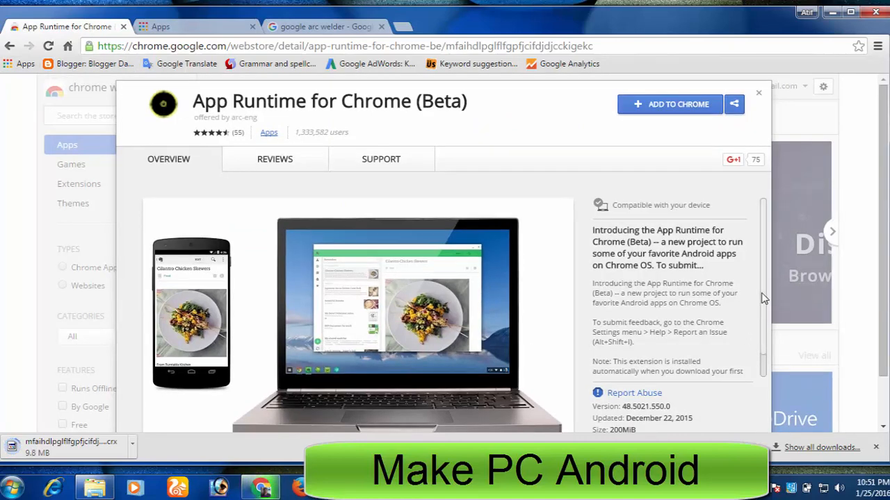
{"action": "scroll", "scroll_direction": "down", "scroll_amount": 3}
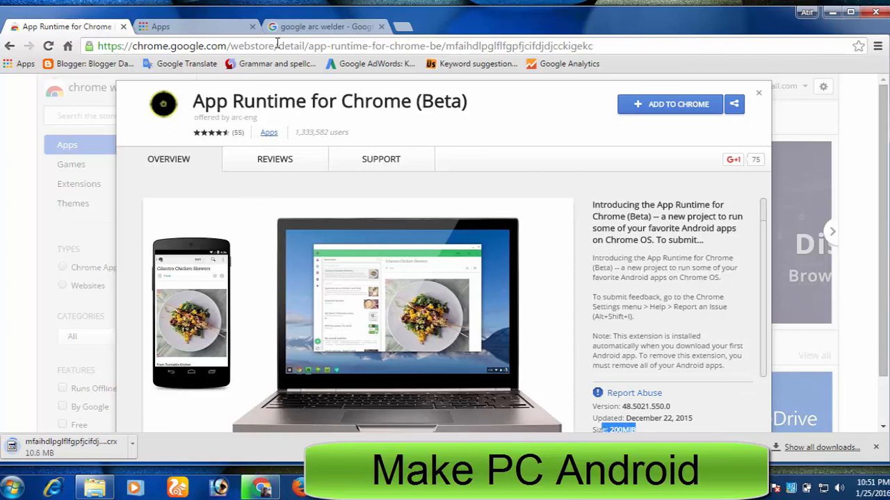
{"action": "left_click", "coordinate": [323, 27]}
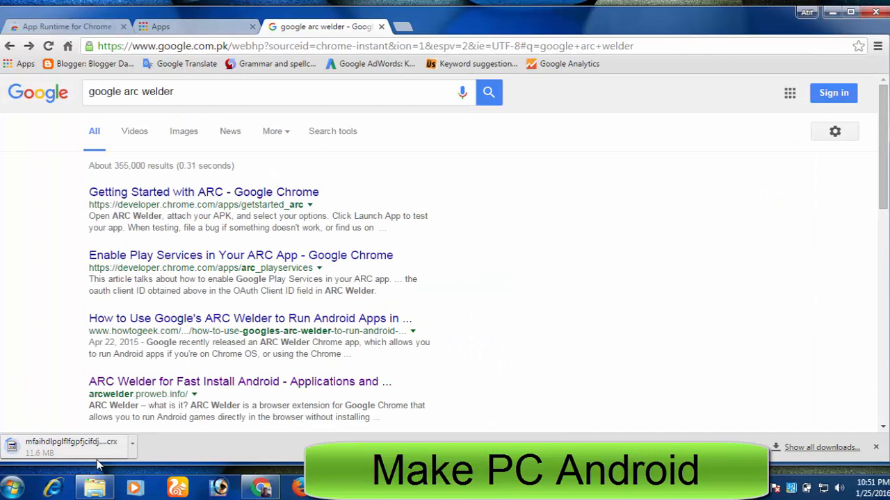
{"action": "left_click", "coordinate": [161, 25]}
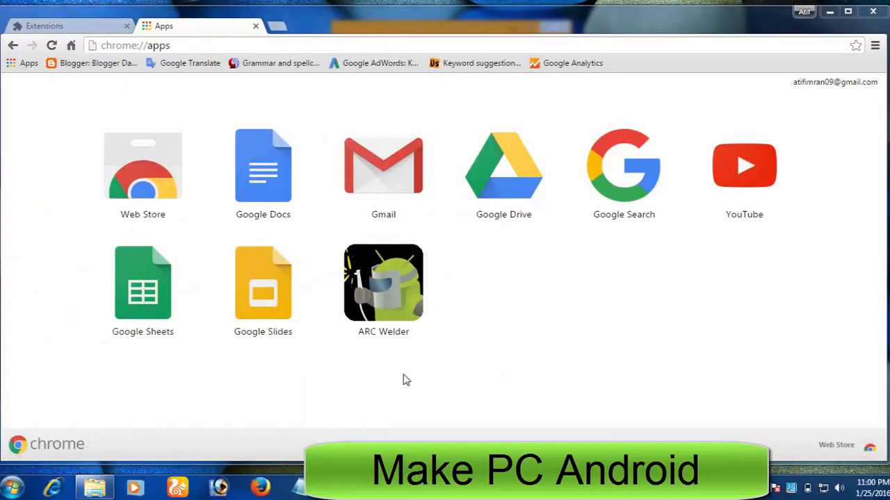
Launch ARC Welder from the apps page and choose its working directory.
{"action": "left_click", "coordinate": [384, 283]}
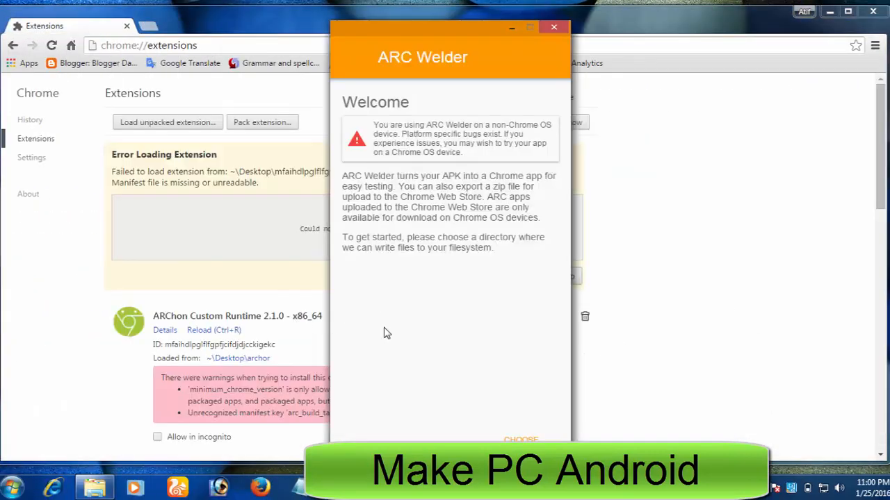
{"action": "mouse_move", "coordinate": [831, 35]}
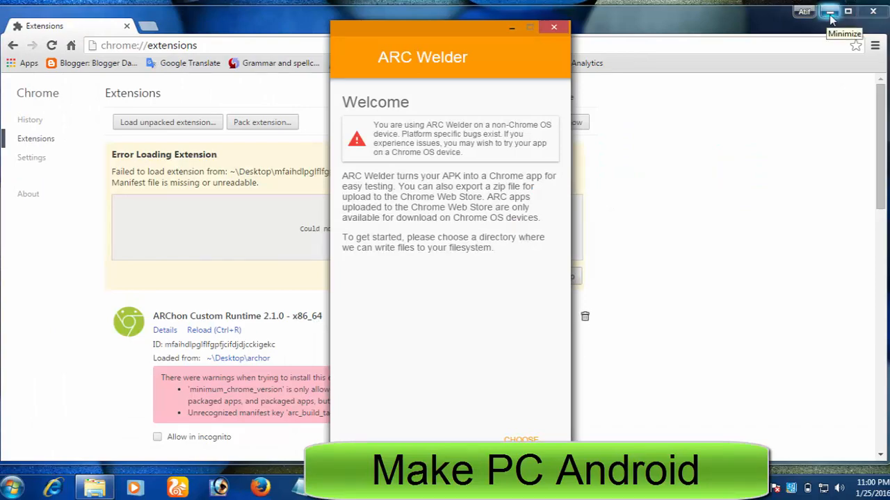
{"action": "left_click", "coordinate": [830, 11]}
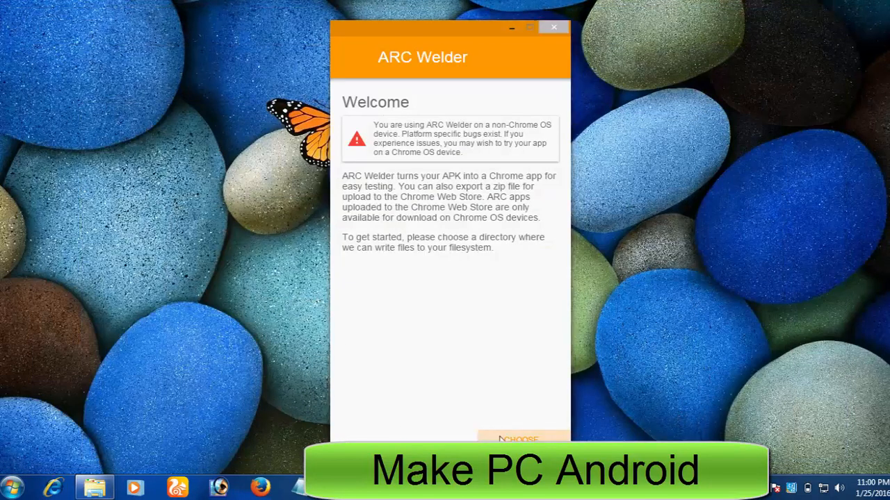
{"action": "left_click", "coordinate": [520, 440]}
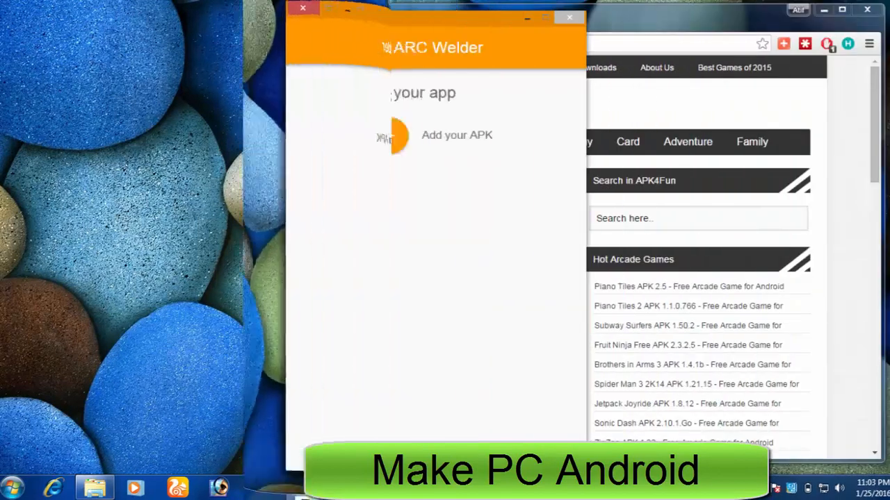
Add com.rovio.angrybirds-5.2.0-APK4Fun.com.apk to ARC Welder and run it with Test.
{"action": "left_click", "coordinate": [569, 17]}
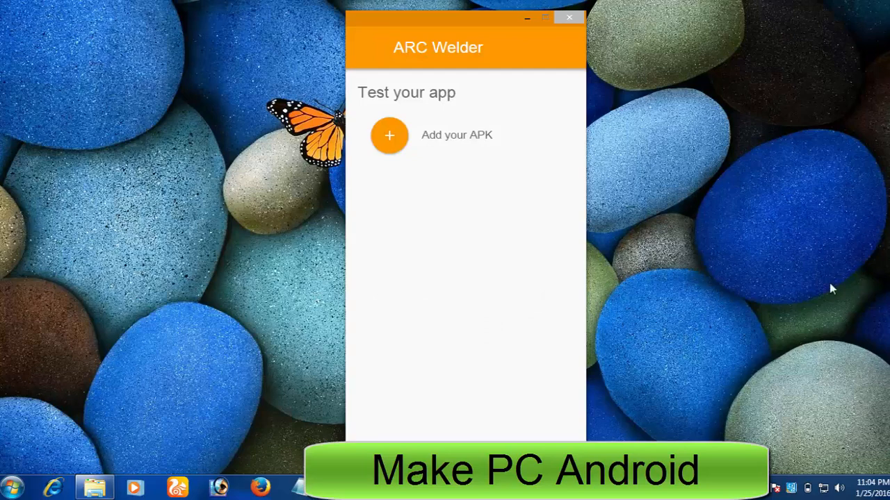
{"action": "mouse_move", "coordinate": [400, 120]}
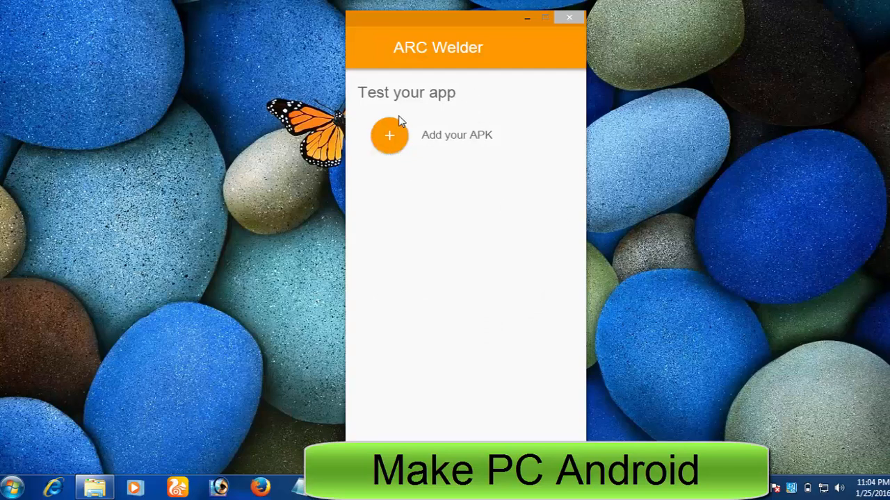
{"action": "left_click", "coordinate": [389, 135]}
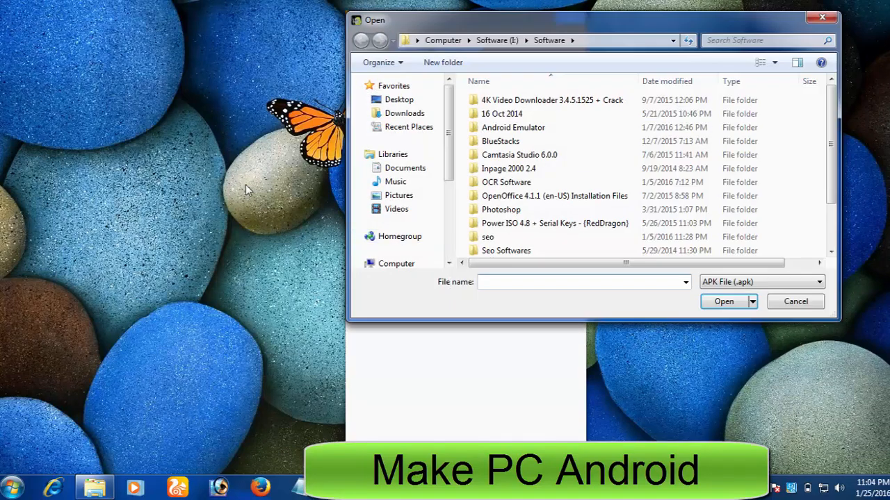
{"action": "scroll", "scroll_direction": "down", "scroll_amount": 3}
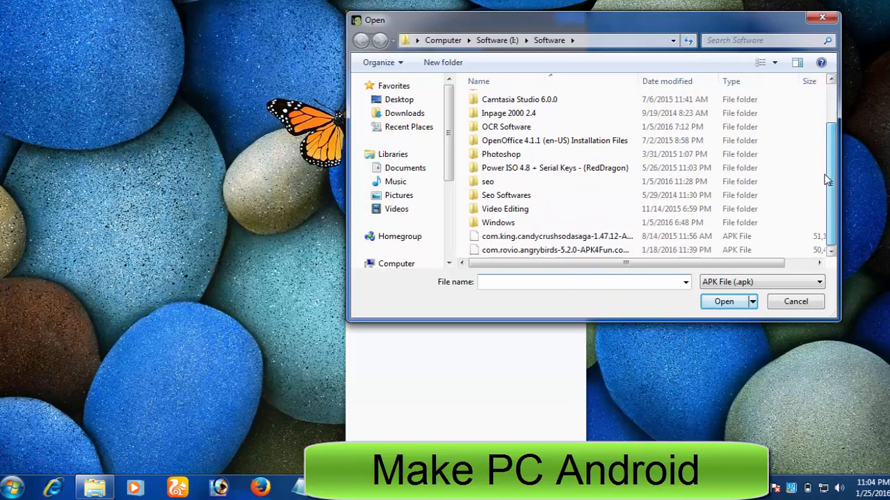
{"action": "left_click", "coordinate": [554, 250]}
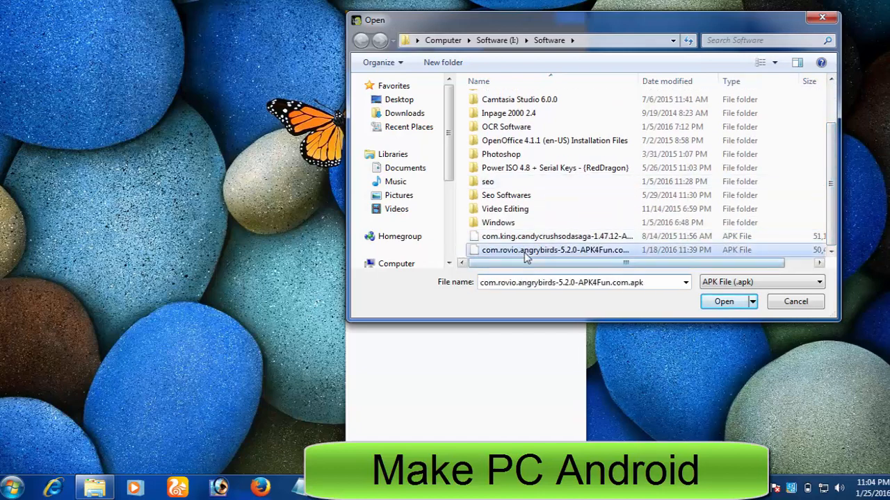
{"action": "left_click", "coordinate": [723, 300]}
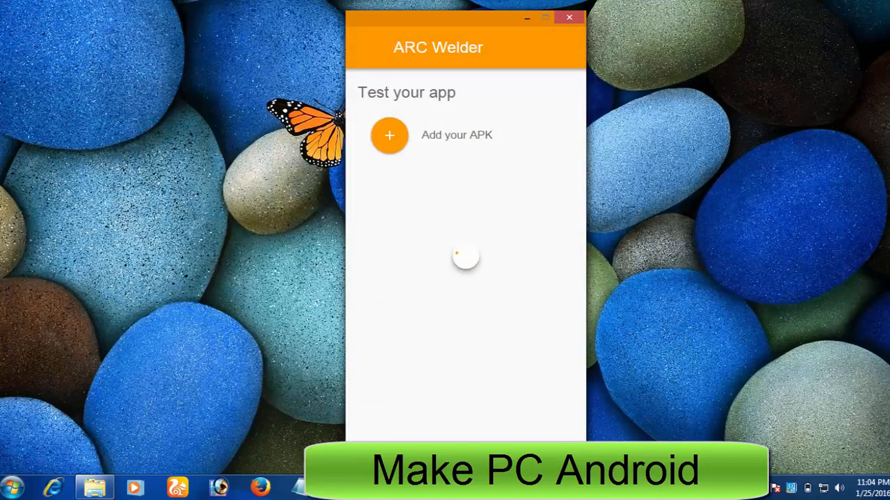
{"action": "left_click", "coordinate": [389, 135]}
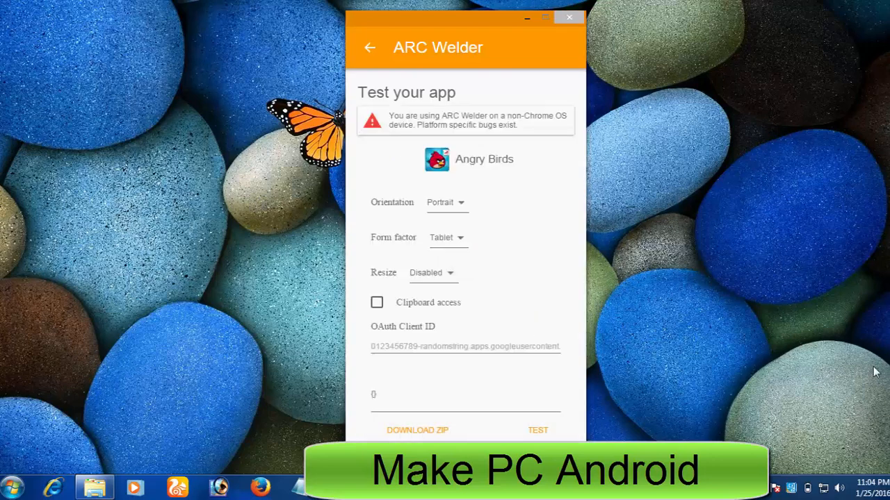
{"action": "left_click", "coordinate": [537, 429]}
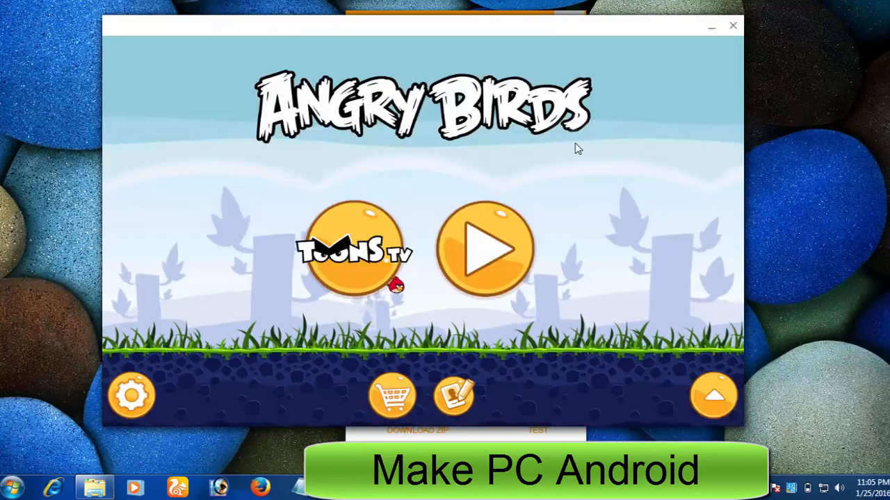
Play level 1 of Angry Birds to a score of 8780, then close the game window.
{"action": "left_click", "coordinate": [483, 251]}
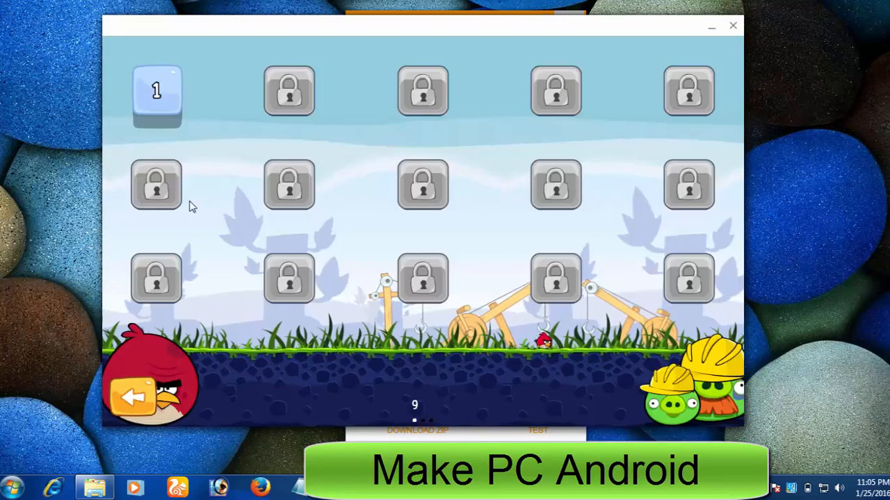
{"action": "left_click", "coordinate": [156, 91]}
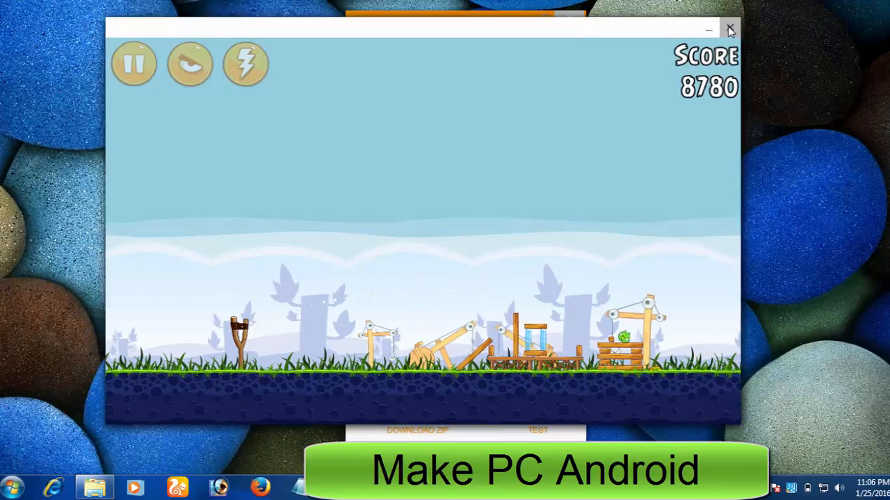
{"action": "left_click", "coordinate": [728, 29]}
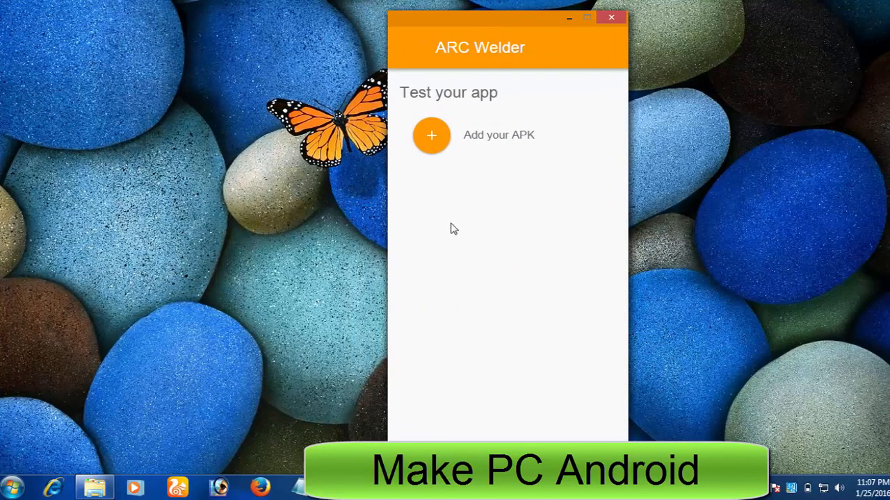
{"action": "mouse_move", "coordinate": [464, 314]}
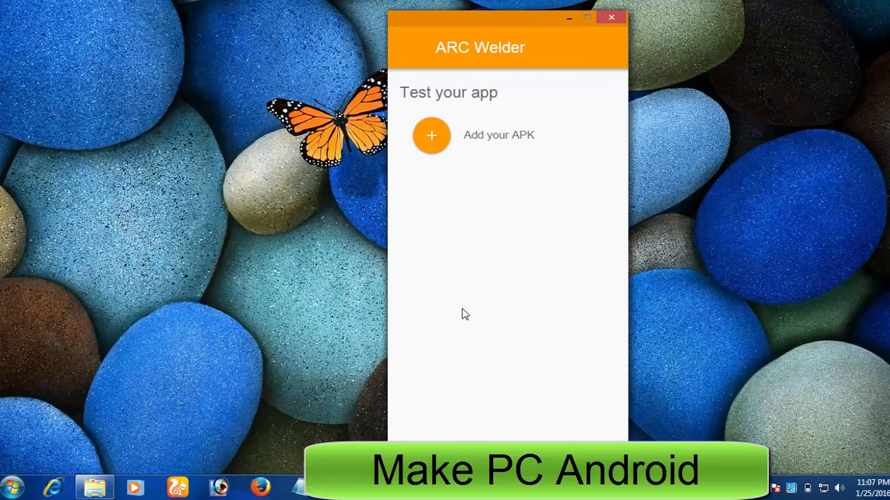